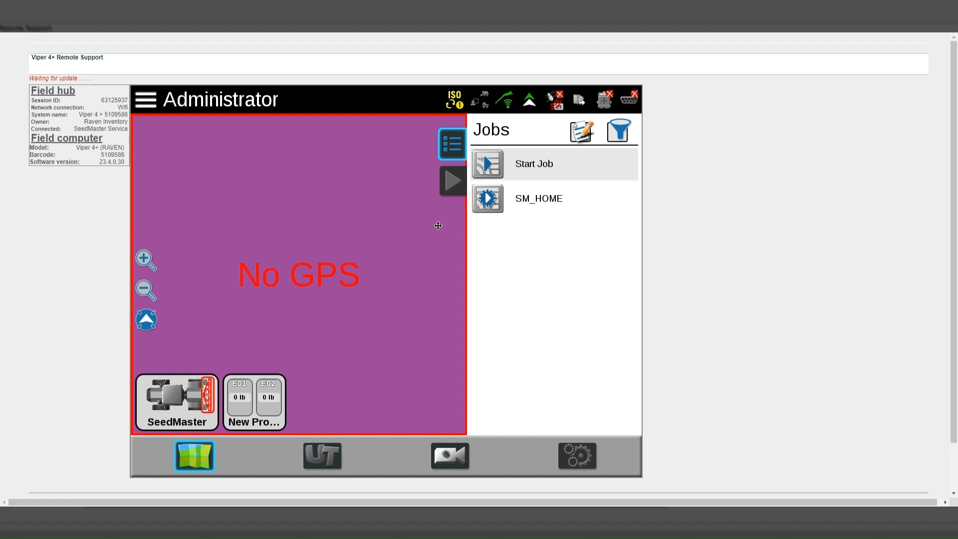
pyautogui.moveTo(441, 213)
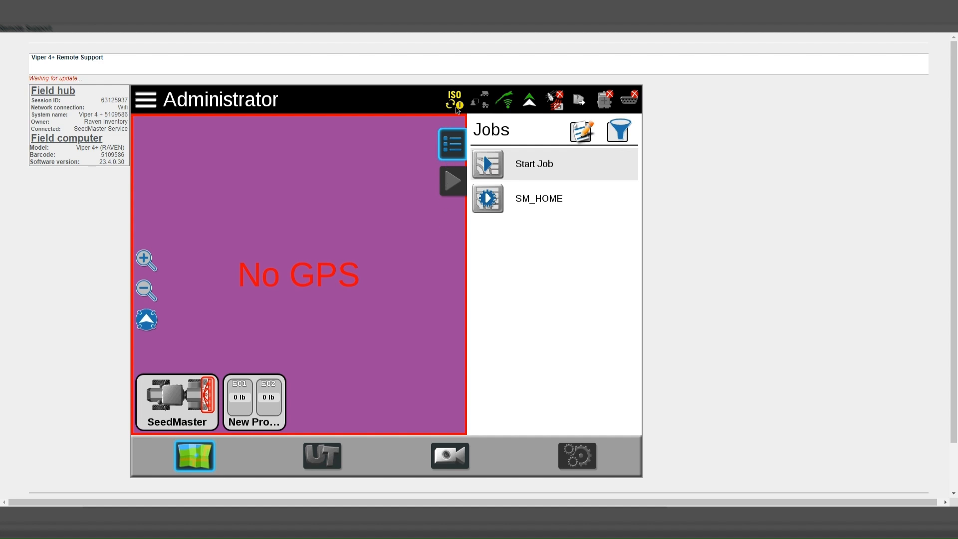
pyautogui.moveTo(432, 125)
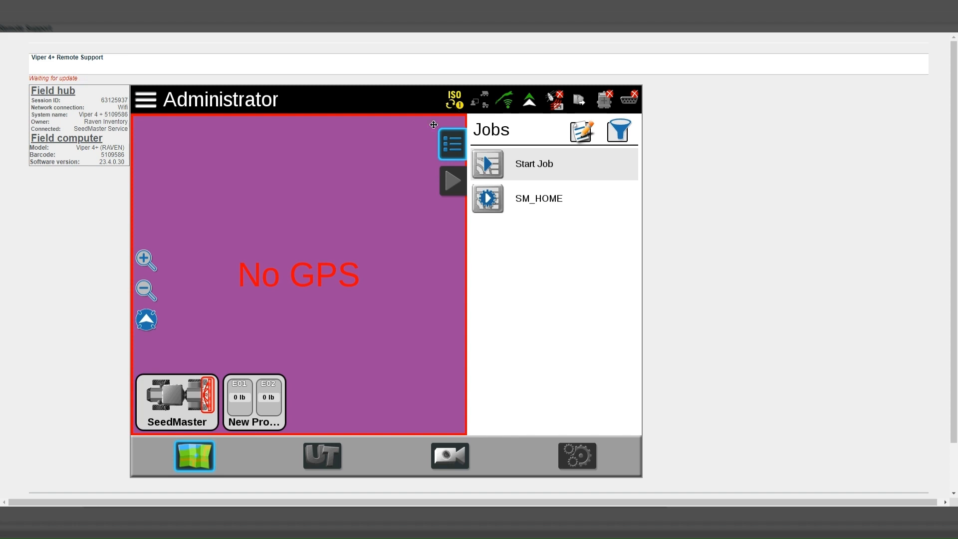
pyautogui.moveTo(200, 401)
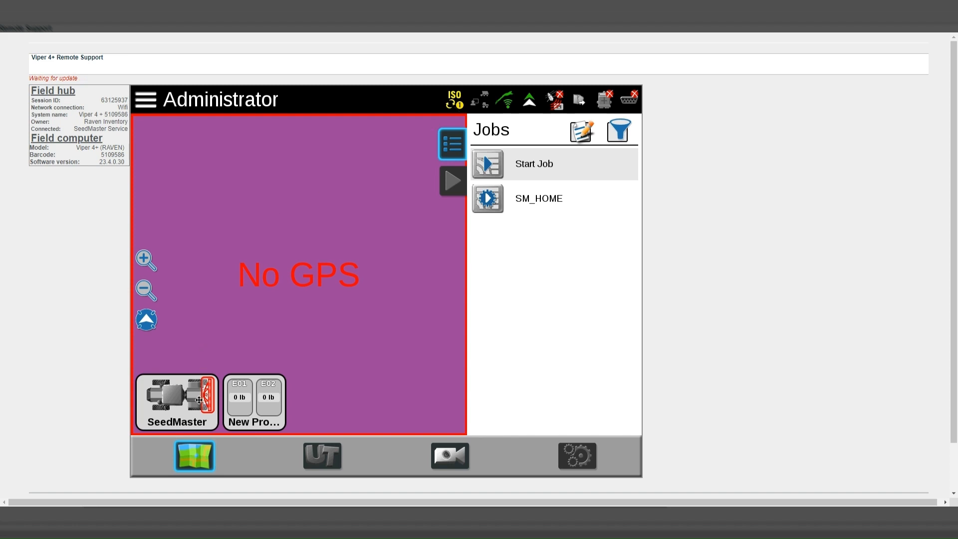
pyautogui.moveTo(200, 403)
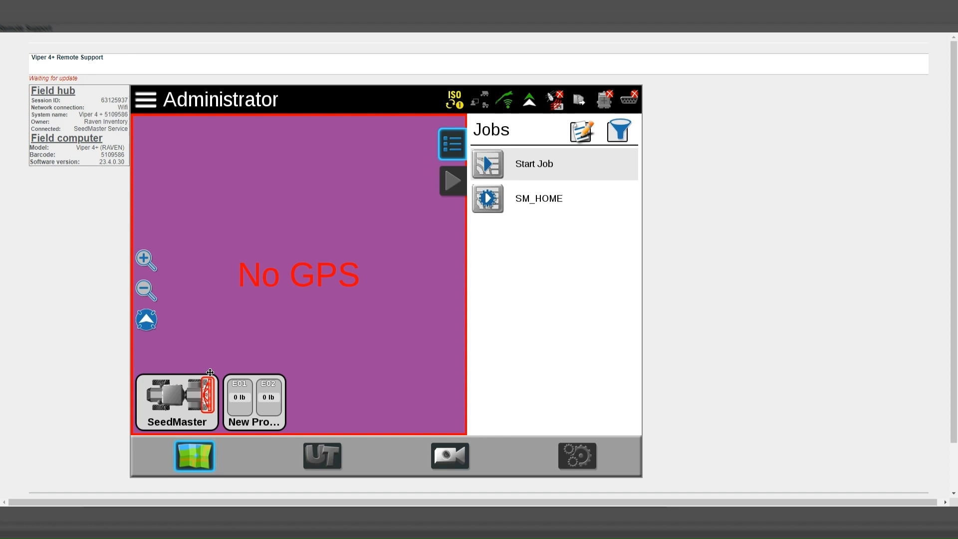
pyautogui.moveTo(211, 353)
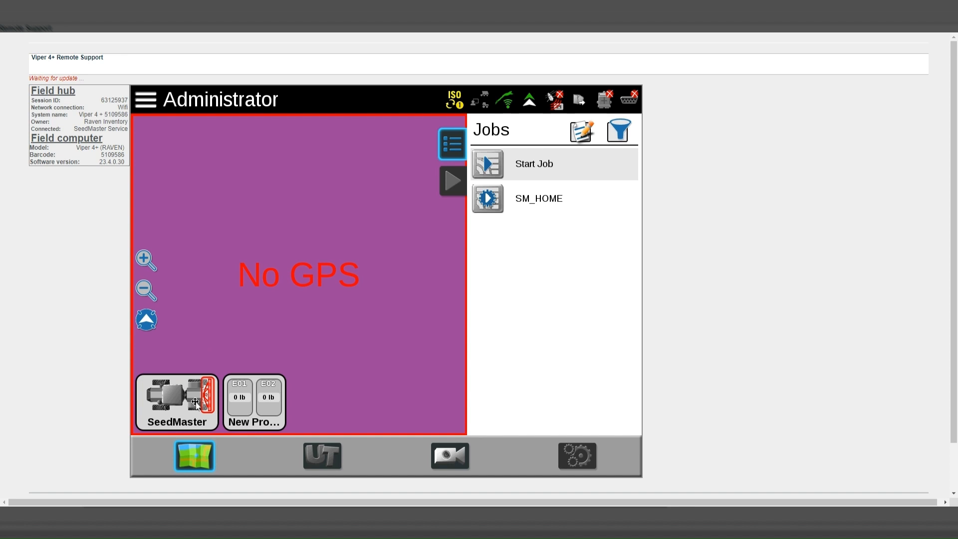
# Bring up Machine Configuration for the SeedMaster with its 4WD and 80-12 UPII implement
pyautogui.click(176, 401)
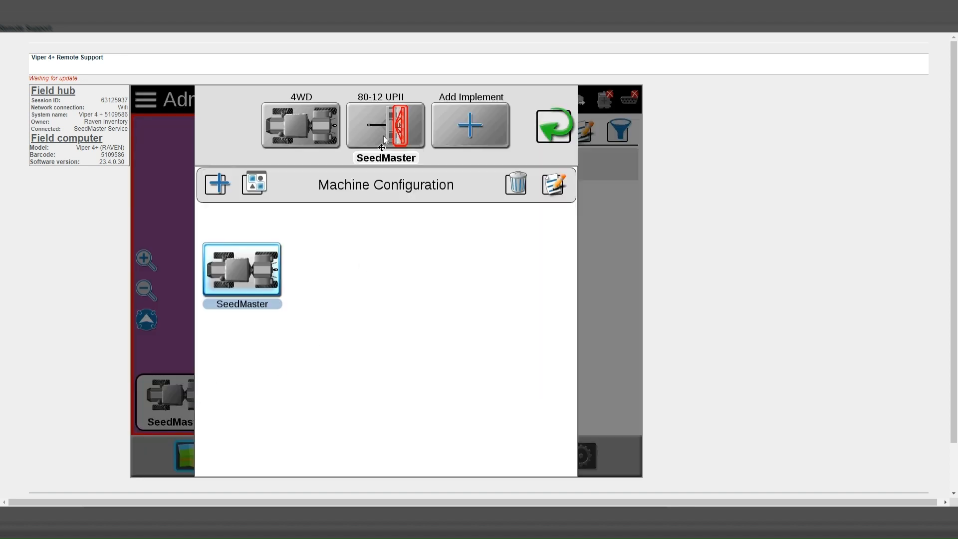
pyautogui.moveTo(383, 134)
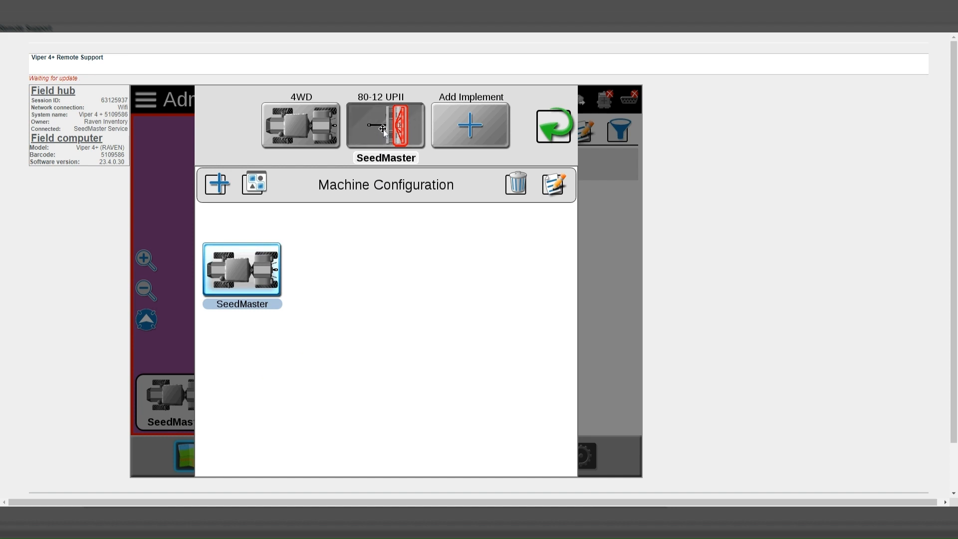
# Show the 80-12 UPII toolbar info: SeedMaster, model 80-12 UPII 360, tongue 275, hitch 164
pyautogui.click(385, 124)
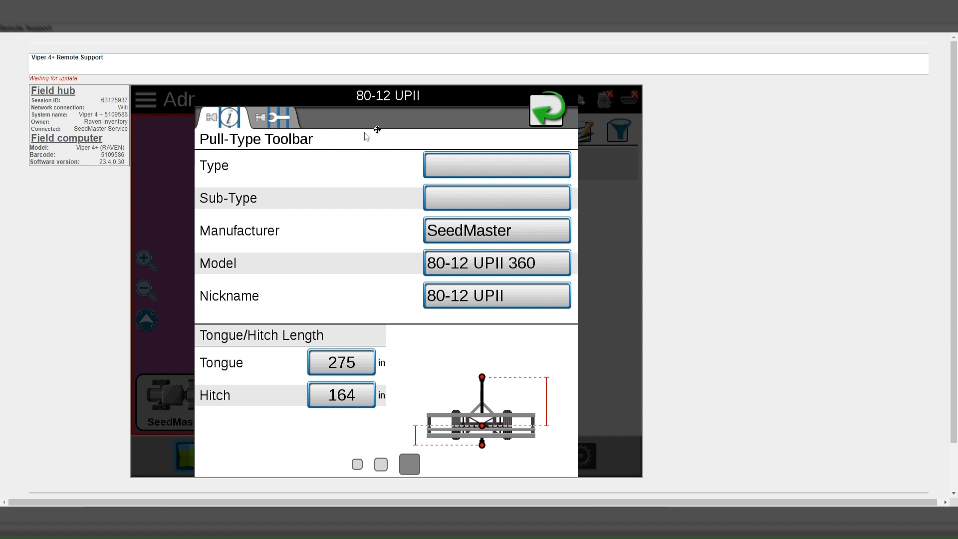
pyautogui.moveTo(319, 179)
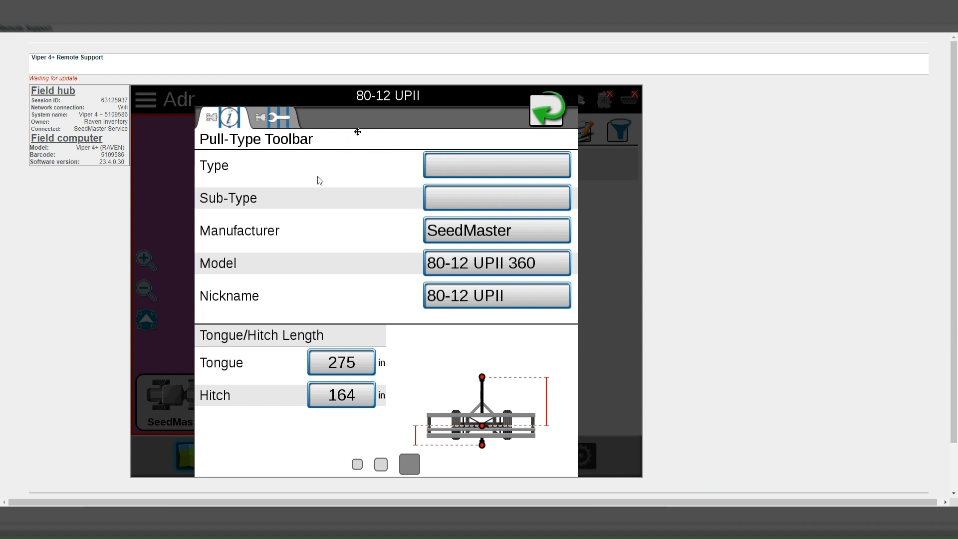
pyautogui.moveTo(273, 293)
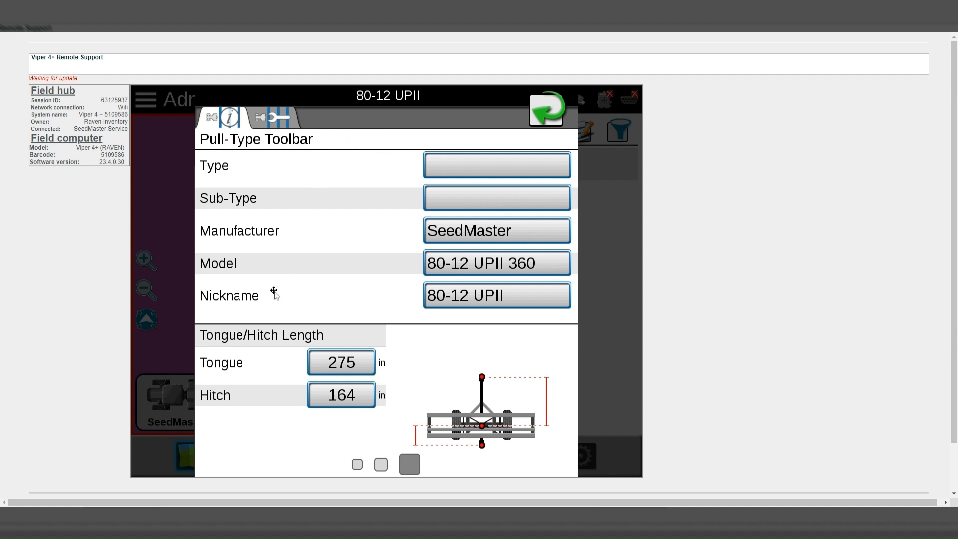
pyautogui.moveTo(239, 347)
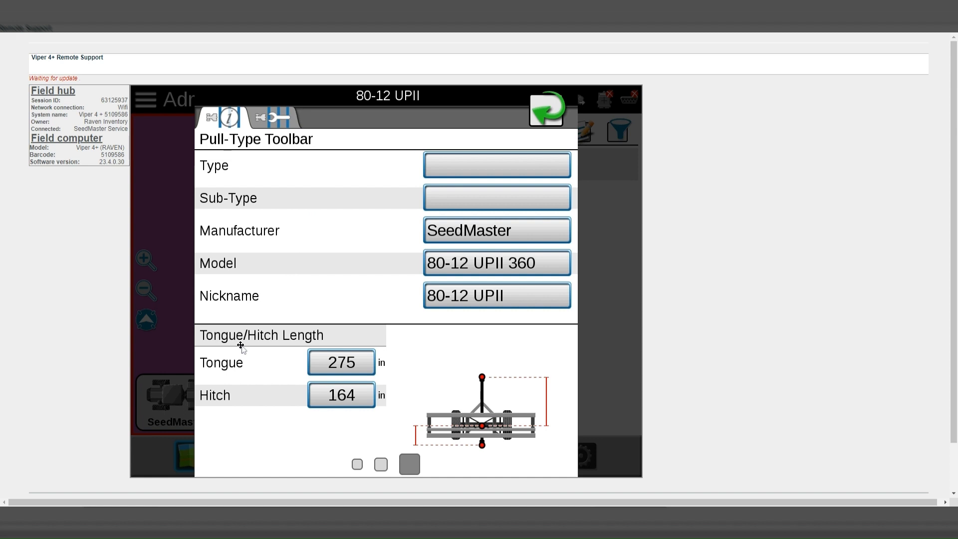
pyautogui.moveTo(265, 403)
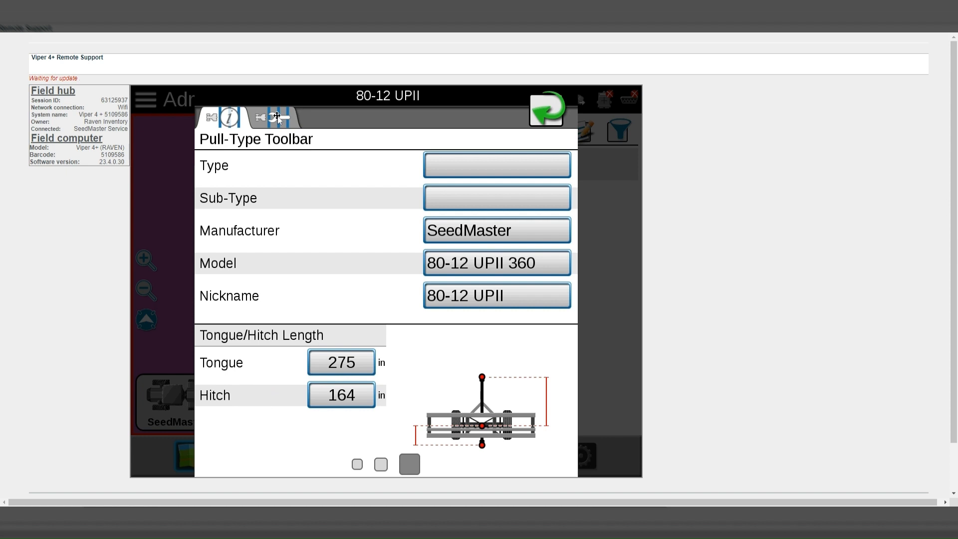
# Show the Pull-Type Toolbar - Equipment page, currently listing no section groups
pyautogui.click(277, 116)
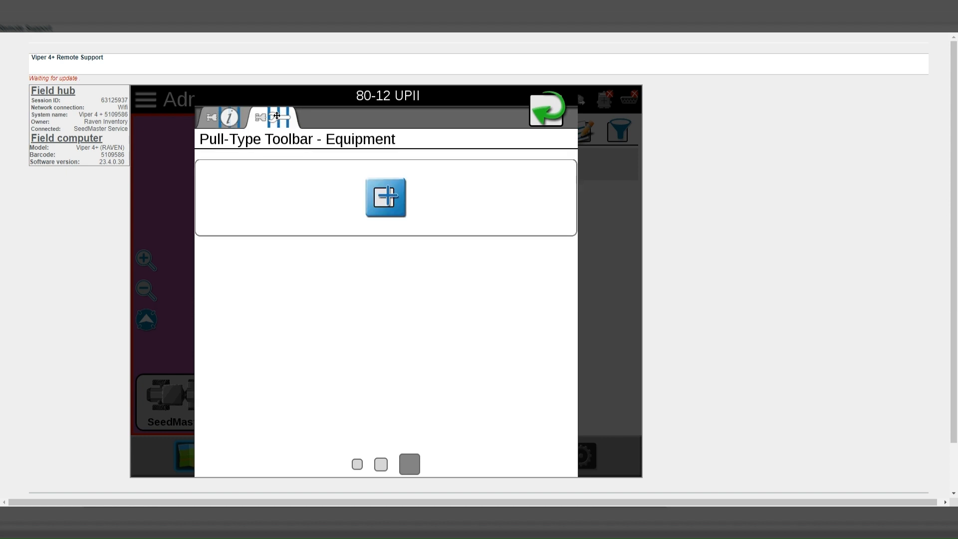
pyautogui.moveTo(377, 144)
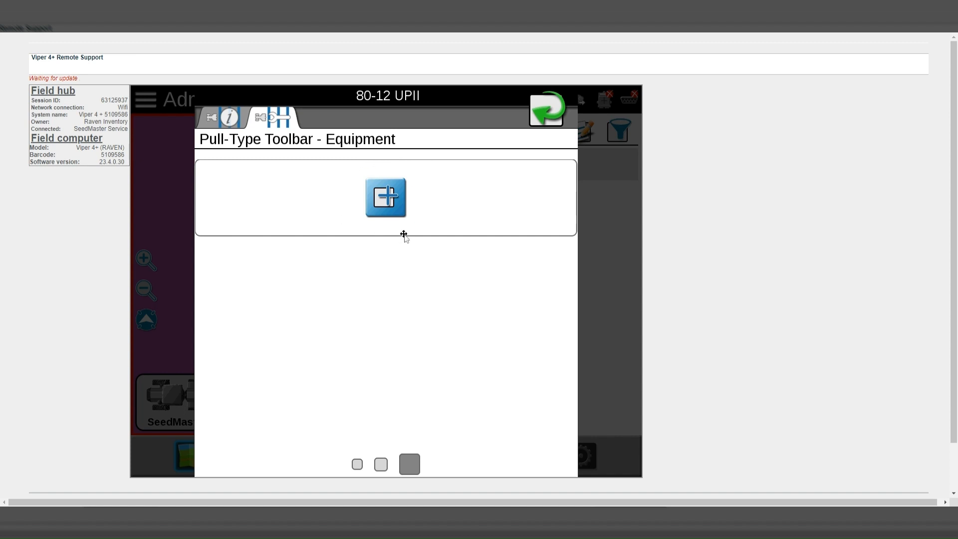
pyautogui.moveTo(397, 217)
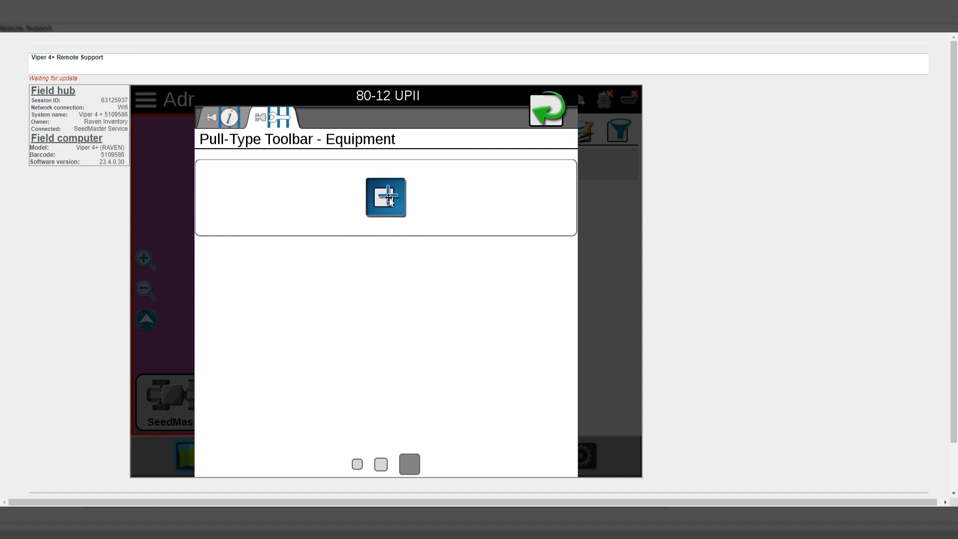
pyautogui.click(386, 197)
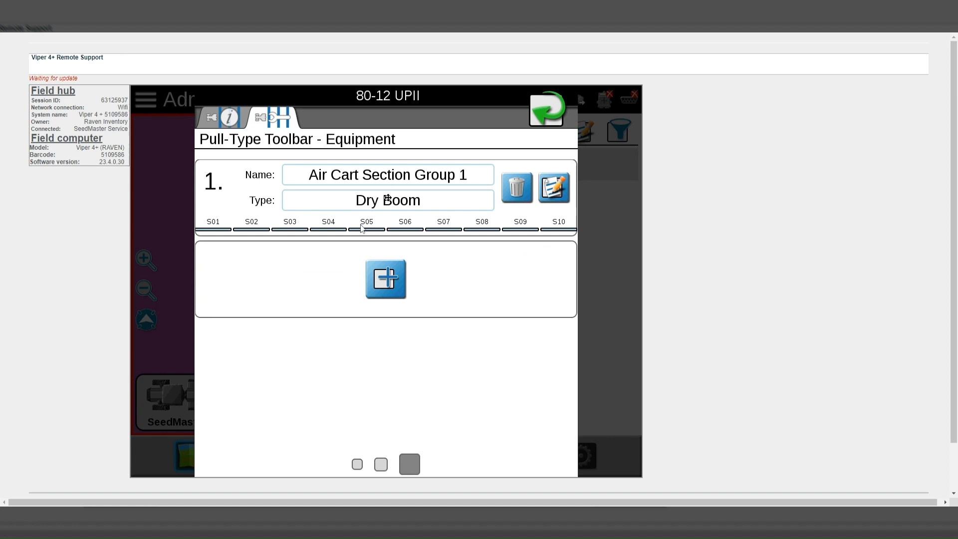
pyautogui.moveTo(334, 269)
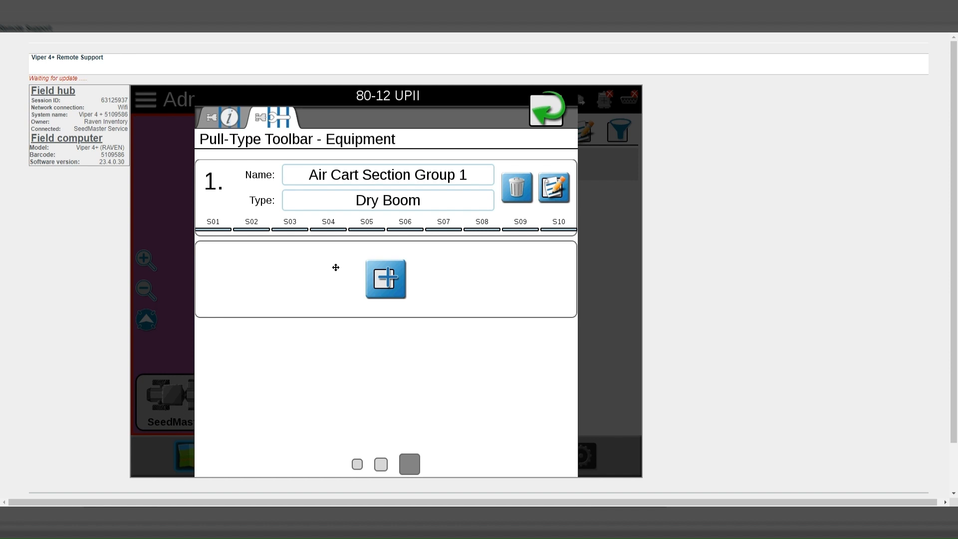
pyautogui.moveTo(303, 254)
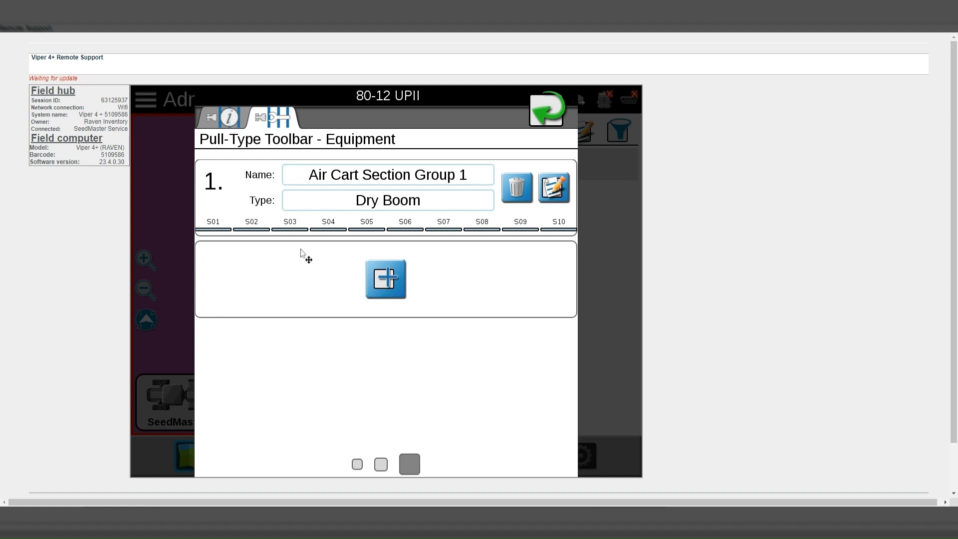
pyautogui.moveTo(226, 221)
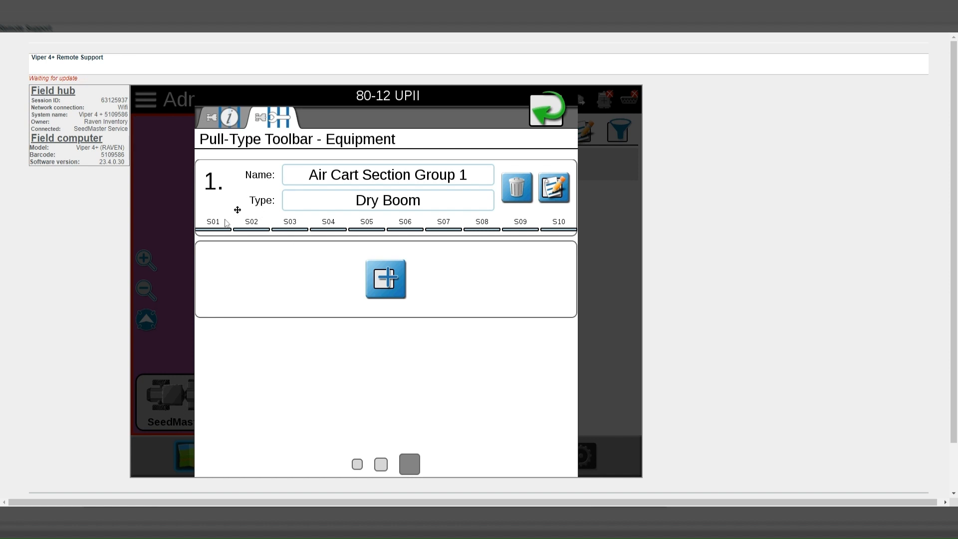
pyautogui.moveTo(273, 233)
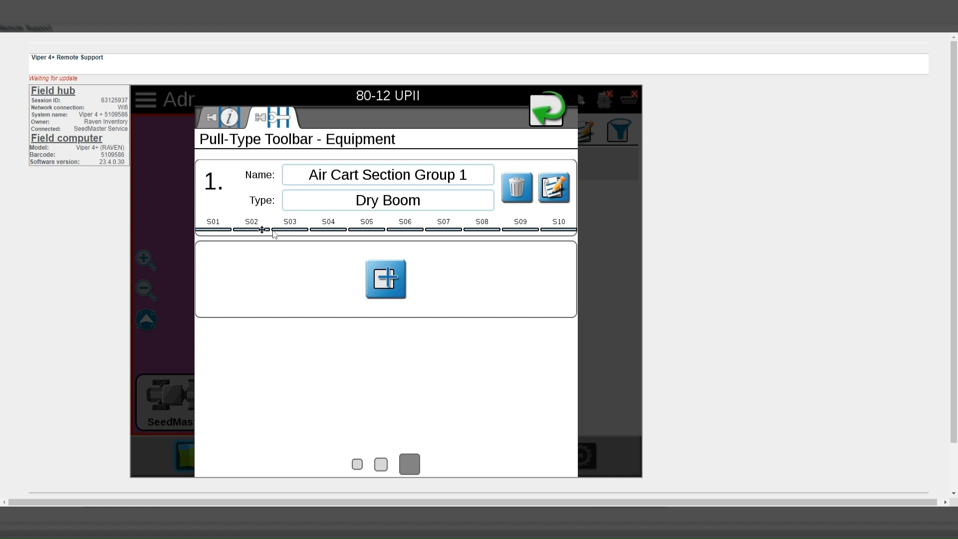
pyautogui.moveTo(418, 227)
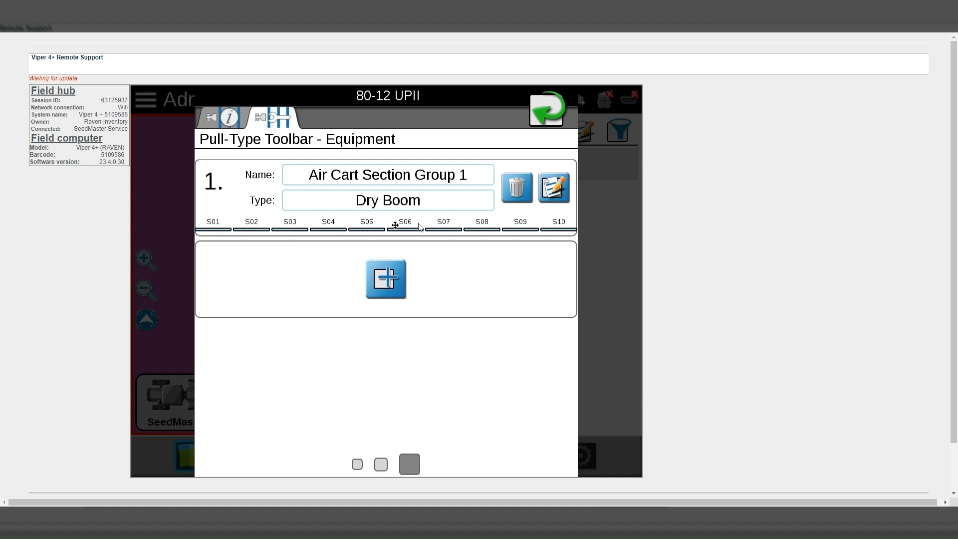
pyautogui.moveTo(546, 227)
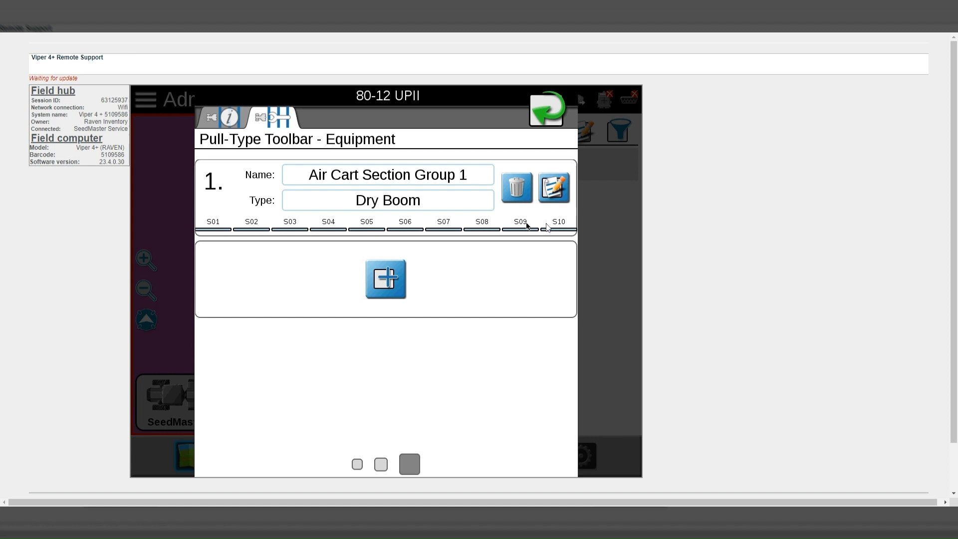
pyautogui.moveTo(554, 231)
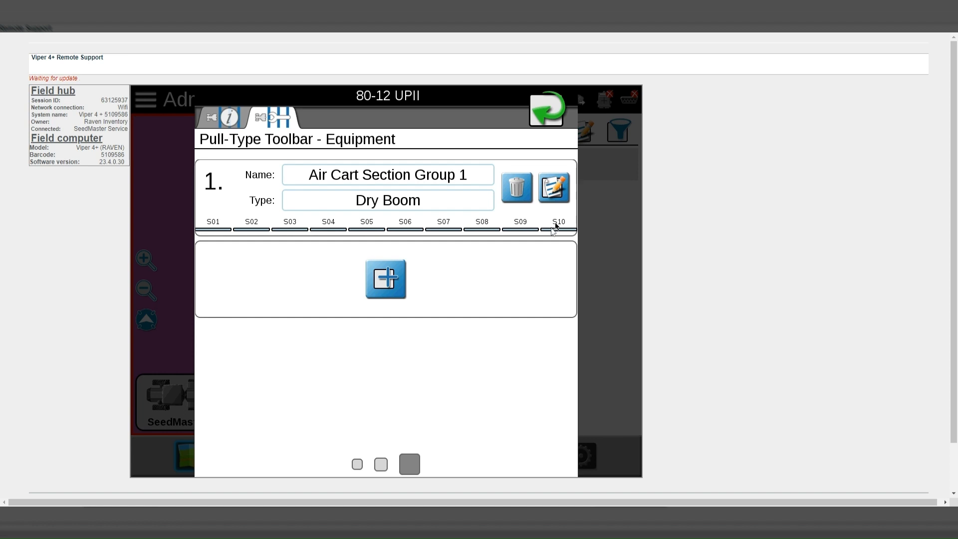
pyautogui.moveTo(507, 275)
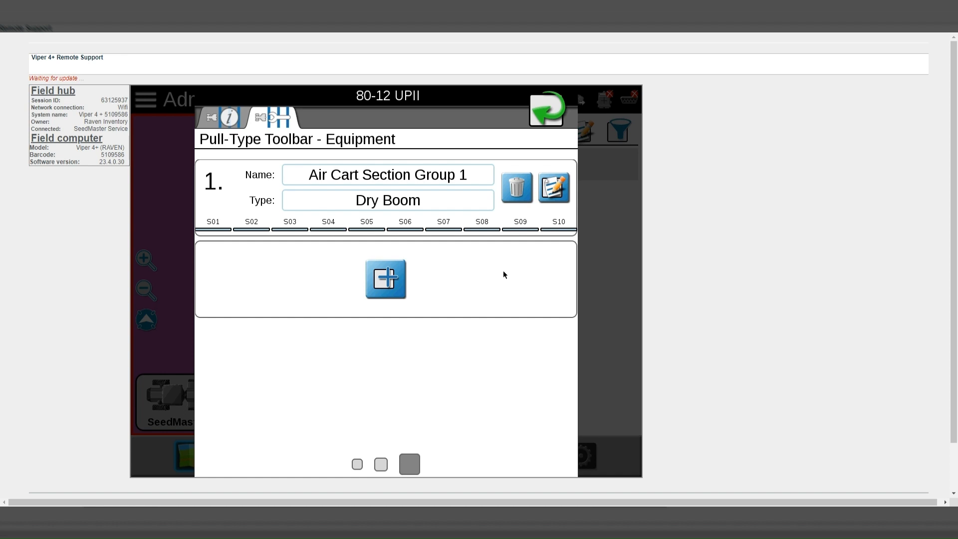
pyautogui.moveTo(279, 126)
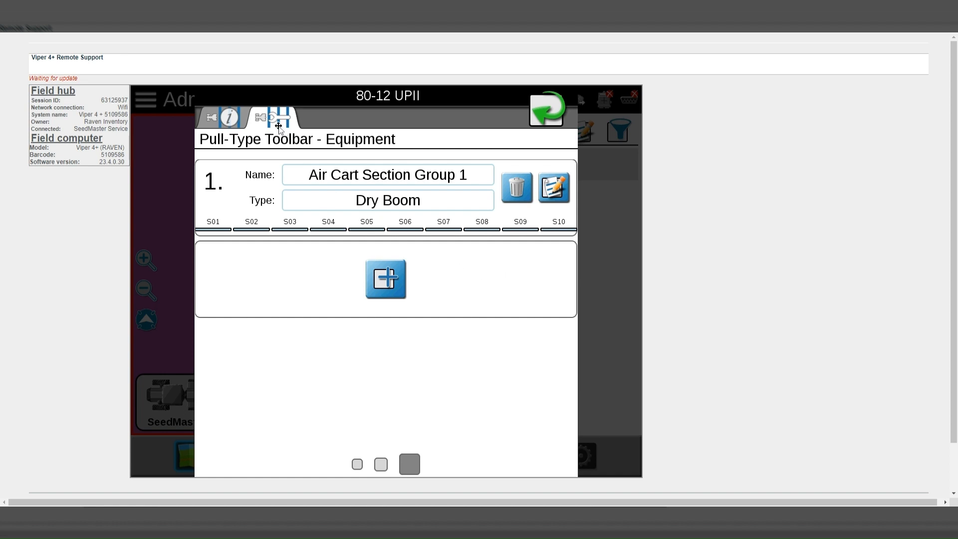
pyautogui.moveTo(222, 221)
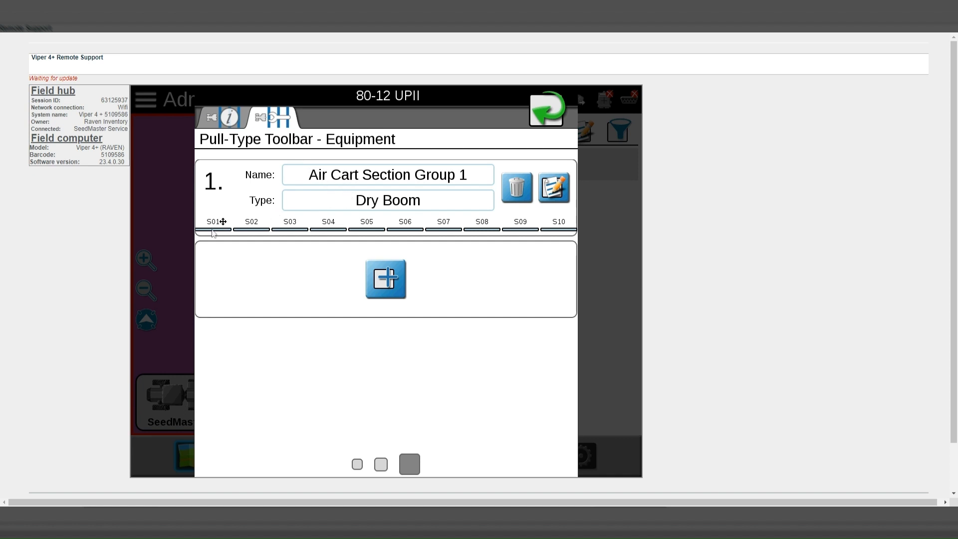
pyautogui.moveTo(444, 229)
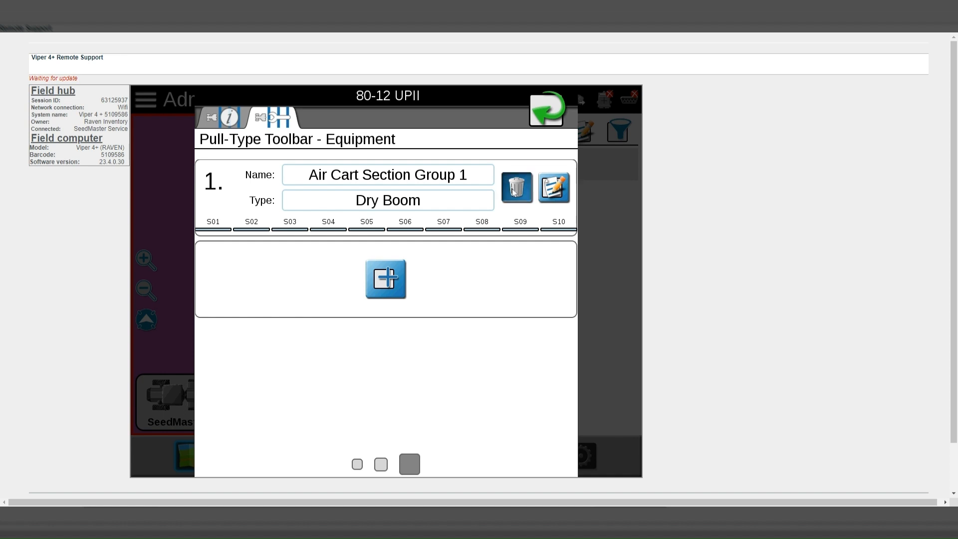
# Delete Air Cart Section Group 1 and confirm the Delete Equipment Configuration caution
pyautogui.click(517, 188)
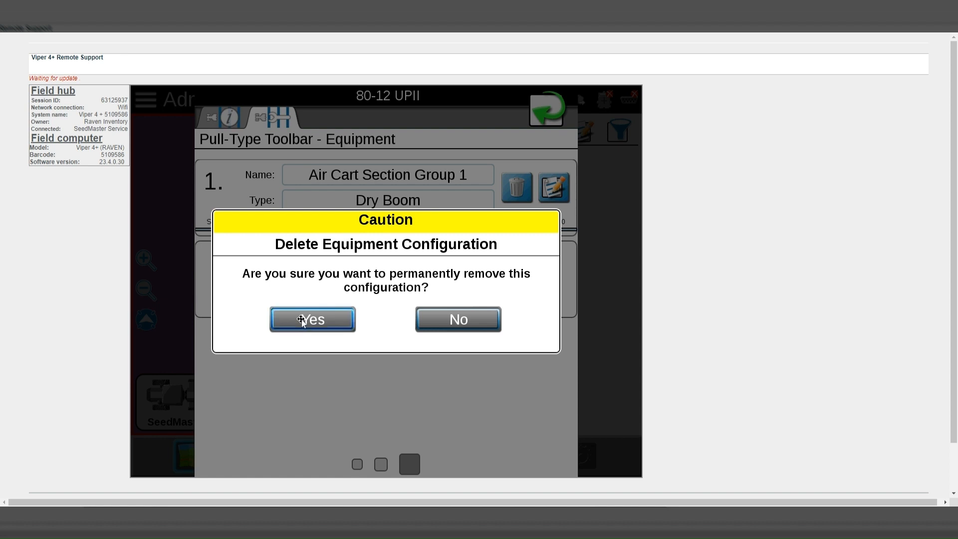
pyautogui.click(311, 319)
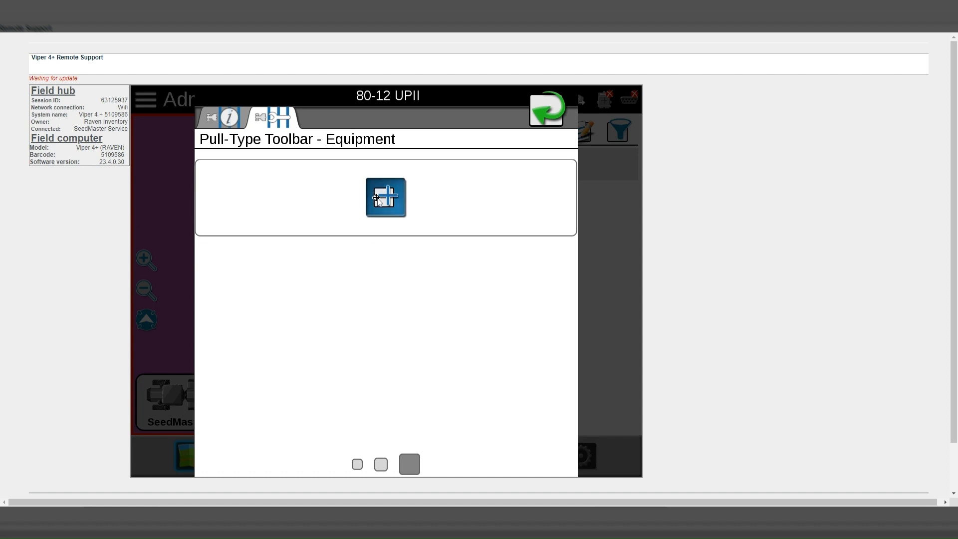
pyautogui.click(385, 197)
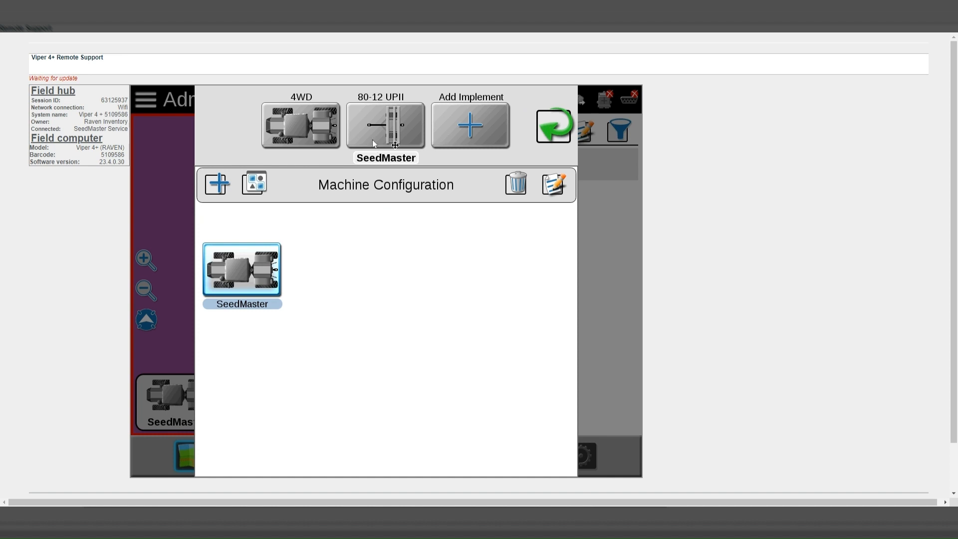
pyautogui.moveTo(381, 136)
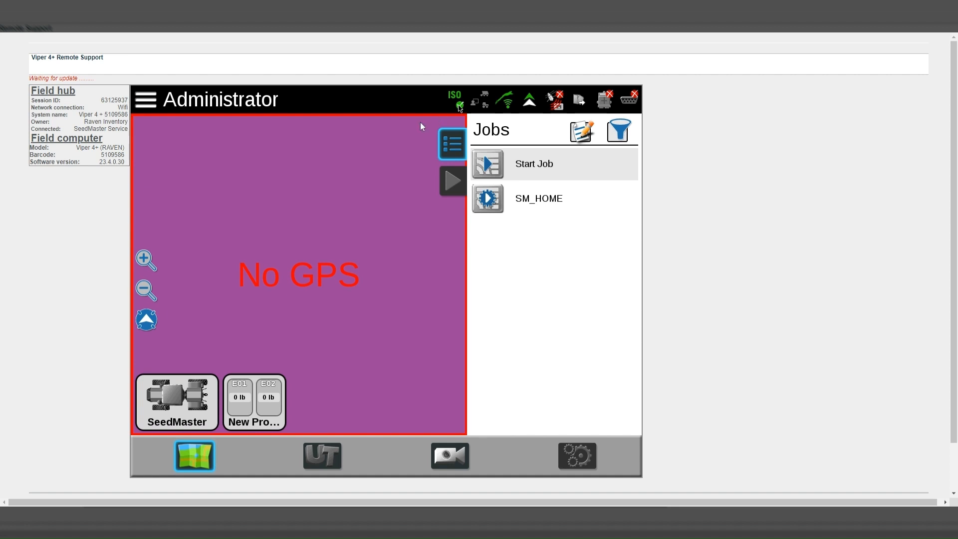
pyautogui.moveTo(369, 159)
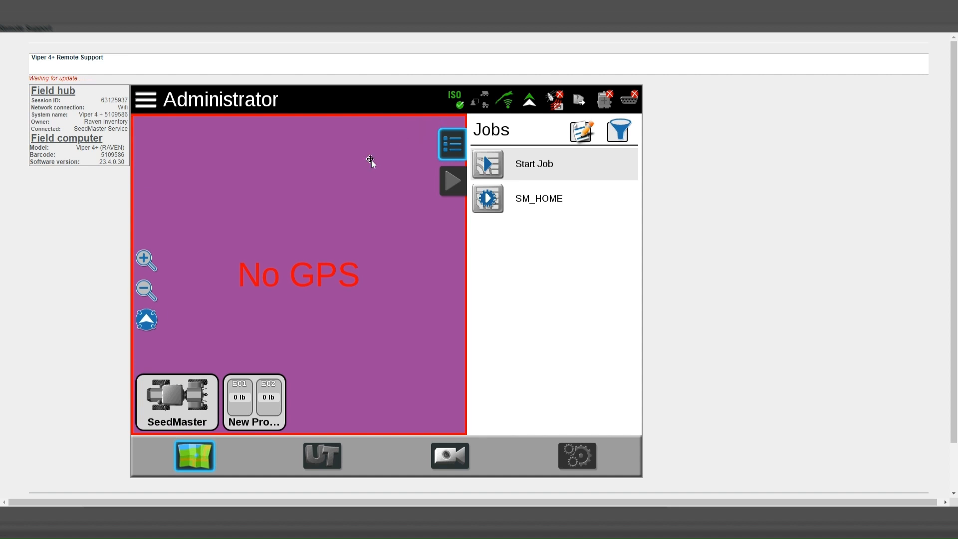